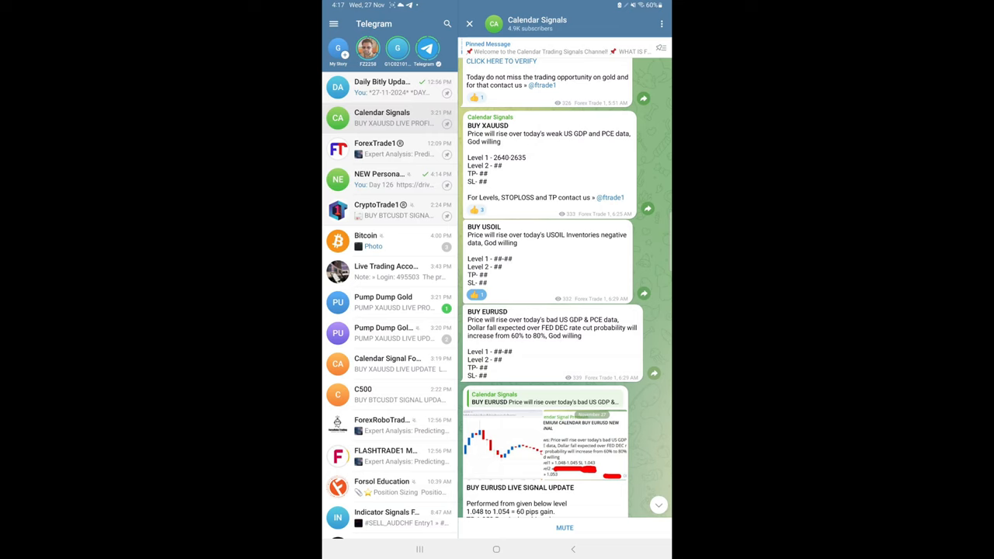
Scroll the Calendar Signals channel past the gold and oil buy signals to the EURUSD 60-pip update
{"action": "scroll", "scroll_direction": "up", "scroll_amount": 3}
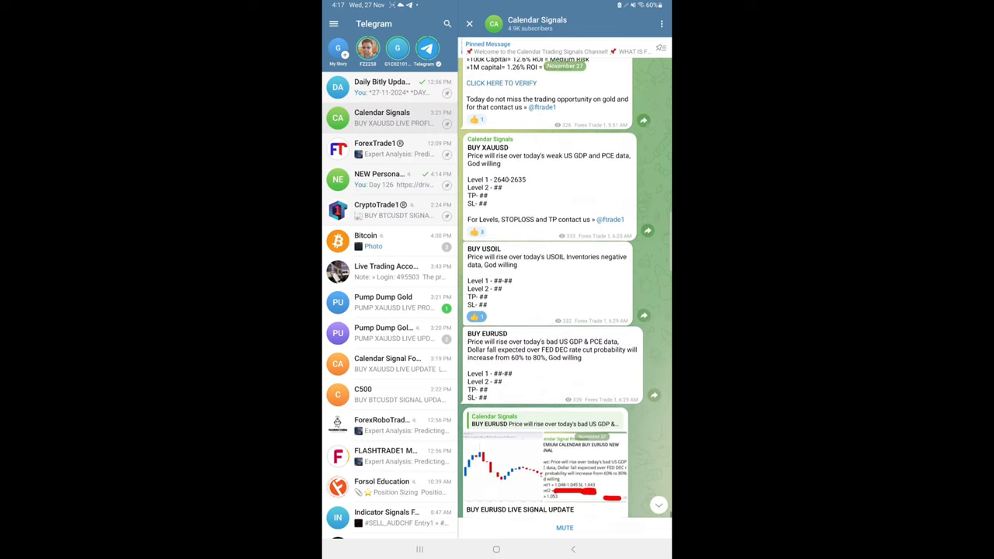
{"action": "scroll", "scroll_direction": "up", "scroll_amount": 3}
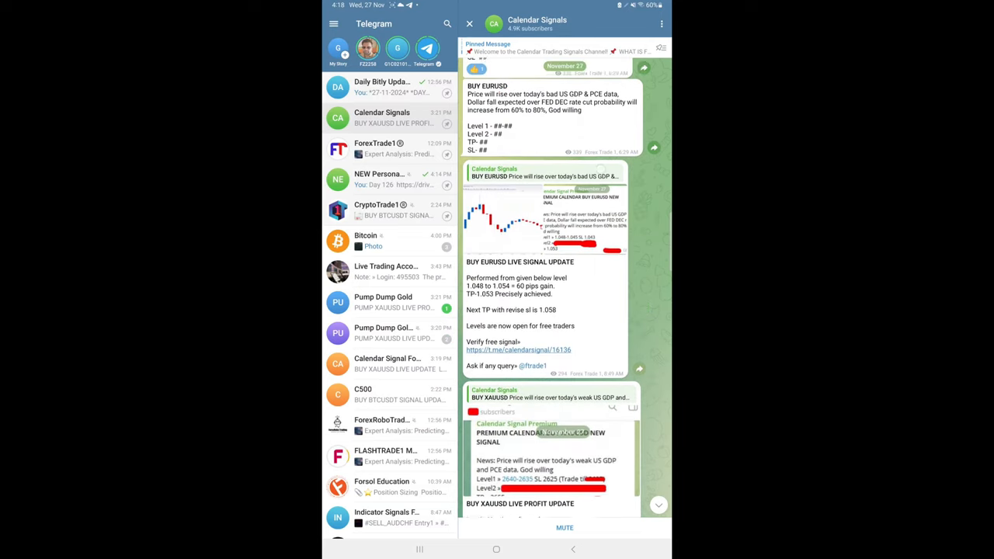
Scroll down to the XAUUSD TP1 achieved and net 24-point live profit posts
{"action": "left_click", "coordinate": [544, 458]}
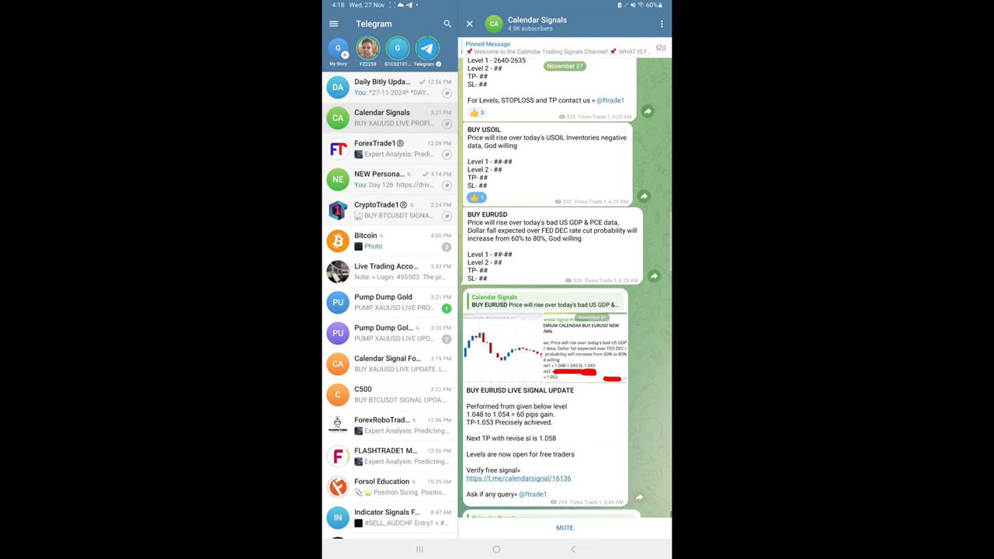
{"action": "scroll", "scroll_direction": "down", "scroll_amount": 3}
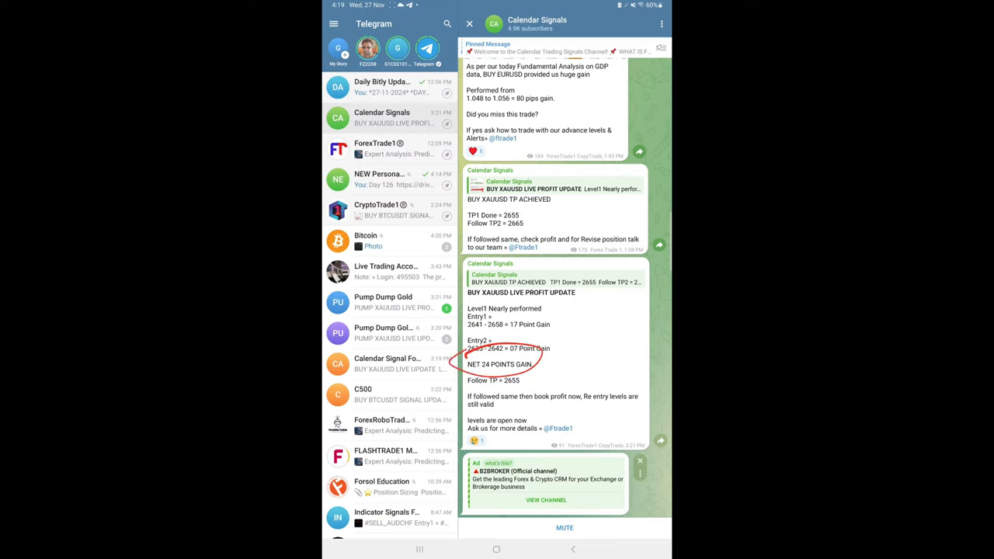
Scroll to the XAUUSD 84-point net gain summary and 26th November signal report
{"action": "scroll", "scroll_direction": "up", "scroll_amount": 3}
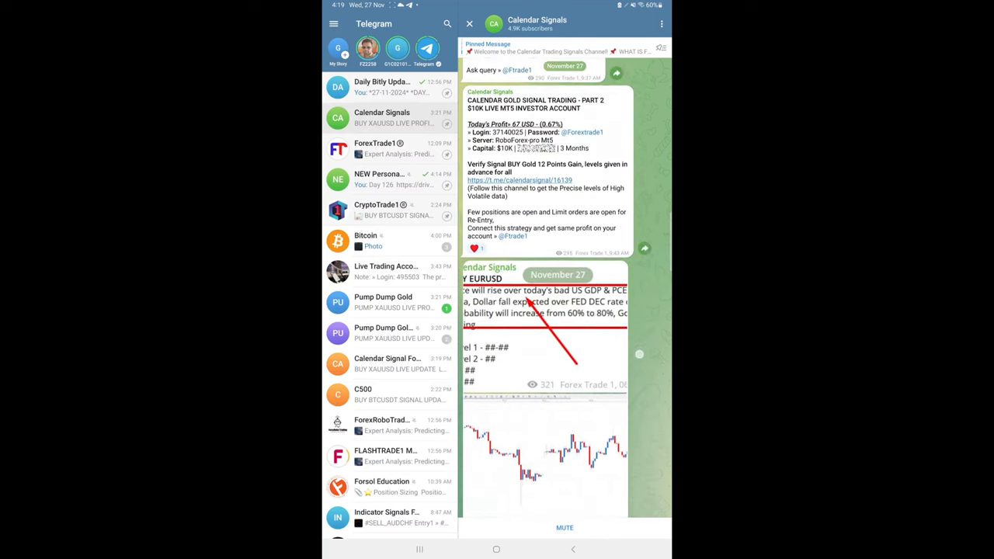
{"action": "scroll", "scroll_direction": "down", "scroll_amount": 3}
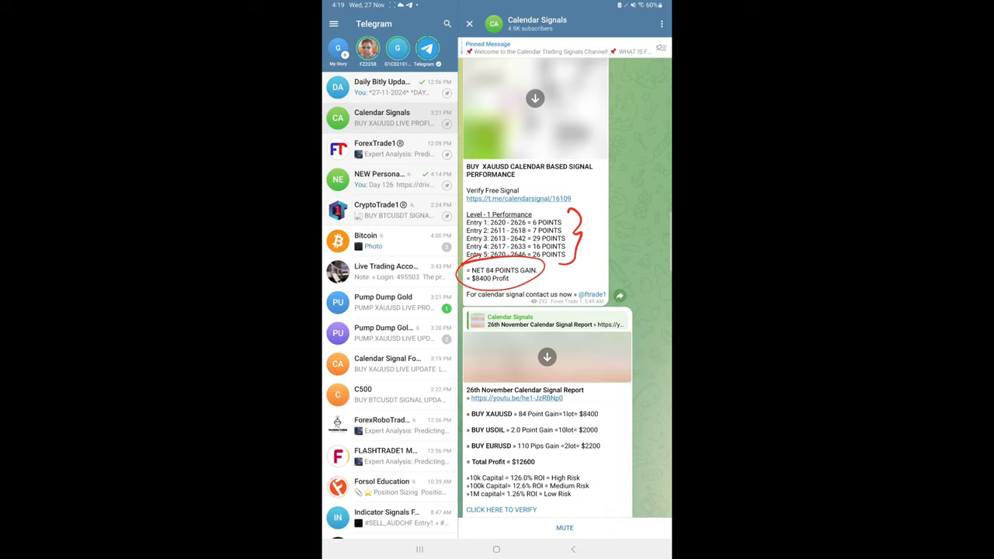
Scroll back up to the USOIL 1-point profit update and investor-account contact post
{"action": "left_click", "coordinate": [534, 98]}
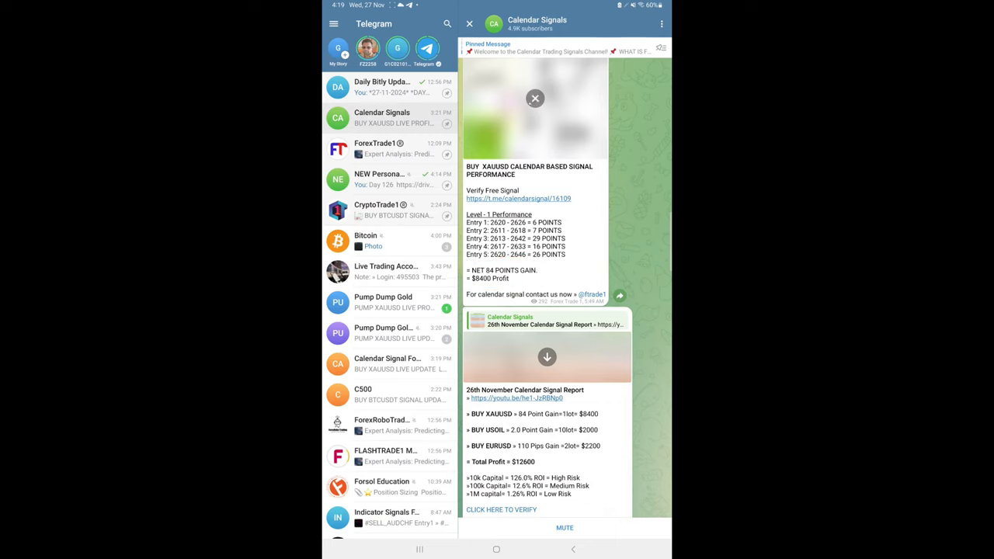
{"action": "scroll", "scroll_direction": "up", "scroll_amount": 3}
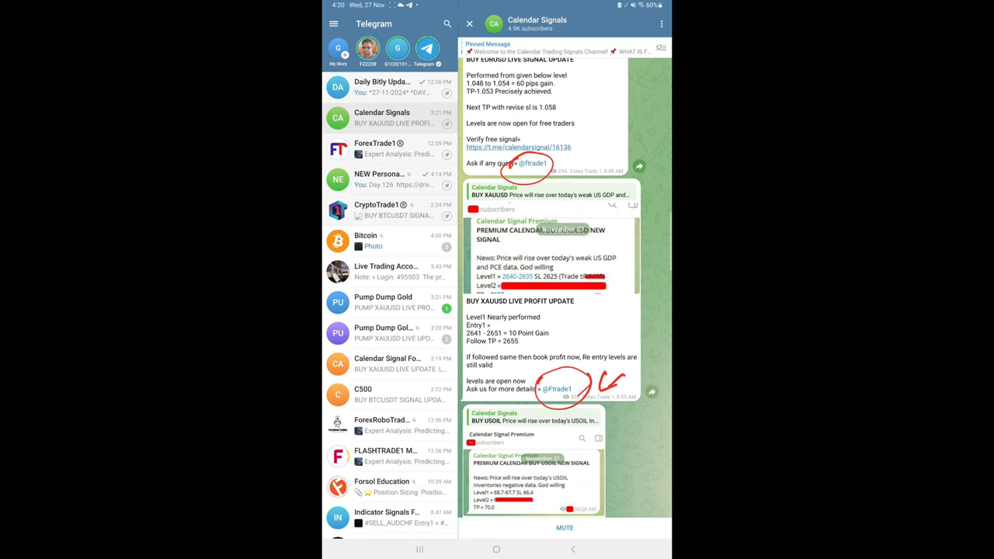
{"action": "scroll", "scroll_direction": "down", "scroll_amount": 3}
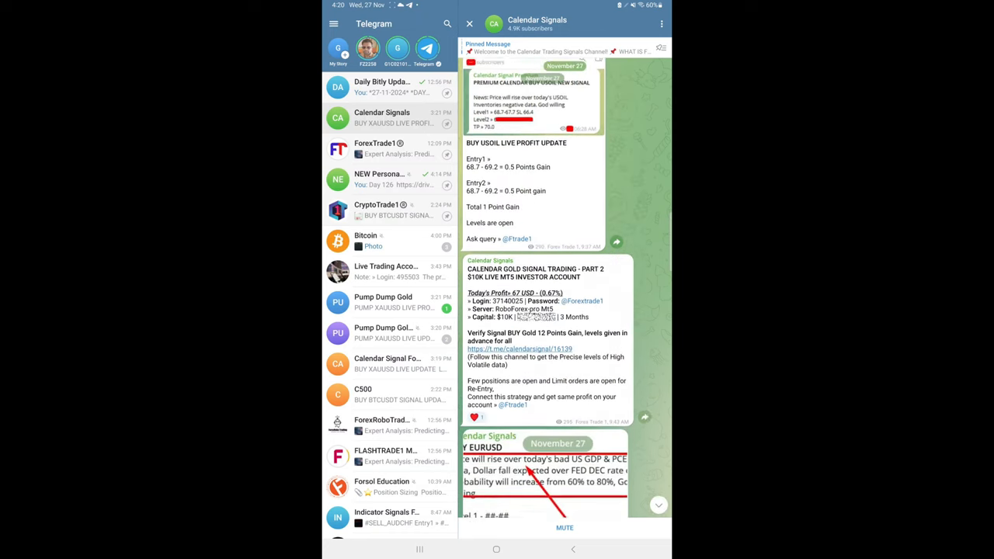
{"action": "scroll", "scroll_direction": "up", "scroll_amount": 3}
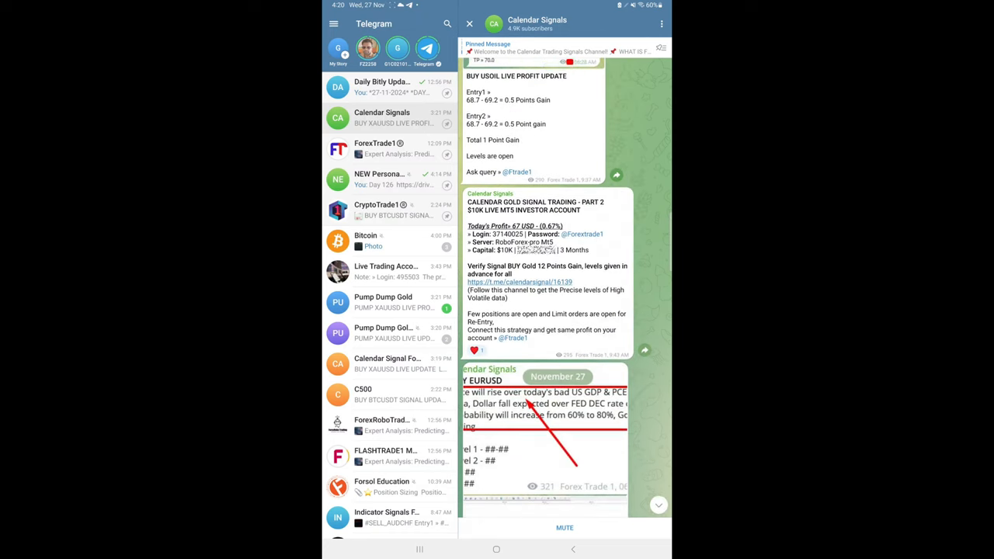